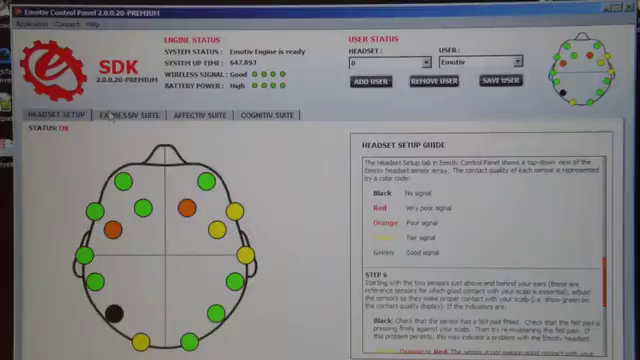
Show the Expressiv Suite's animated face and live expression graphs
left_click(132, 120)
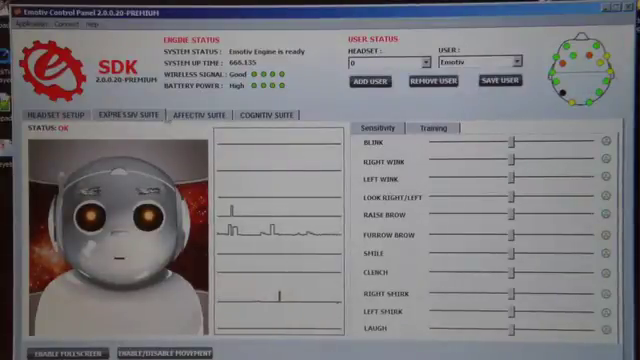
Go back to the Headset Setup head map showing electrode contact quality
left_click(190, 118)
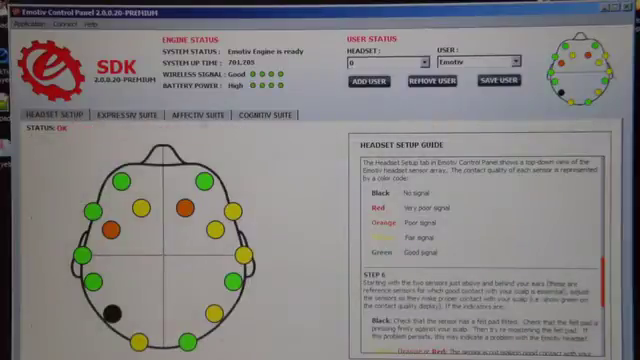
Show the Cognitiv Suite training view with the 3D cube and Neutral selected
left_click(264, 122)
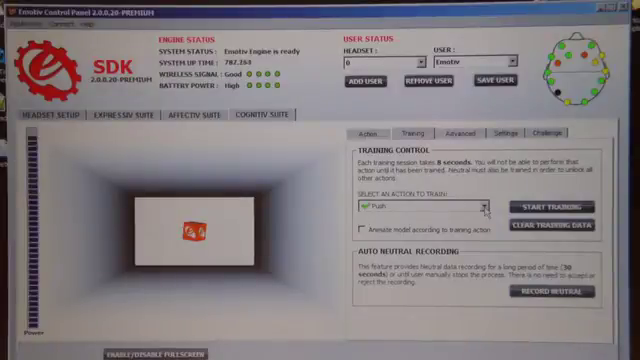
Show the Cognitiv action overview where Push is listed as a trained action
left_click(366, 132)
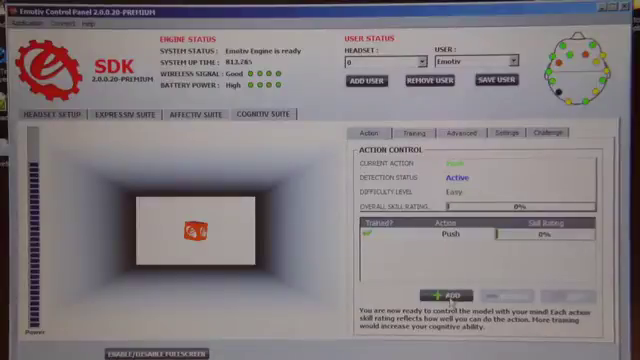
Add a new action row beside Push and choose the action to train
left_click(448, 292)
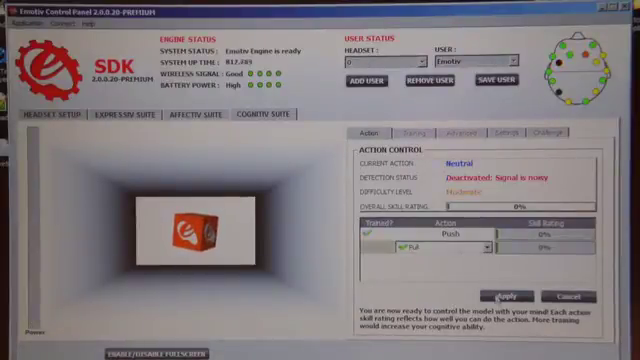
left_click(504, 292)
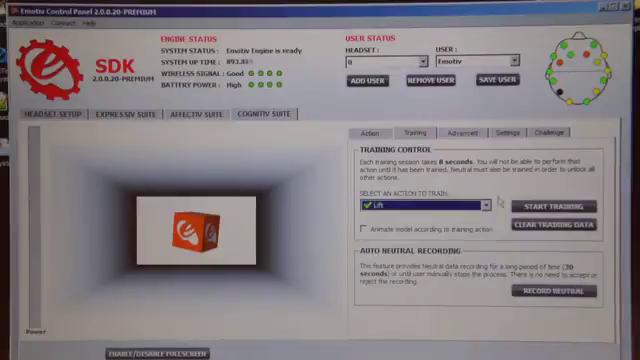
Clear Lift's old training data, run a fresh Lift training session and accept it
left_click(554, 226)
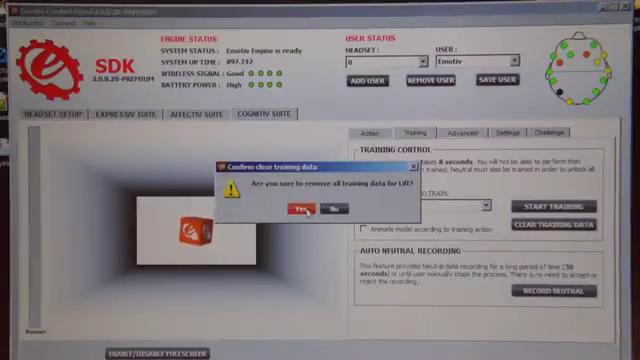
left_click(298, 210)
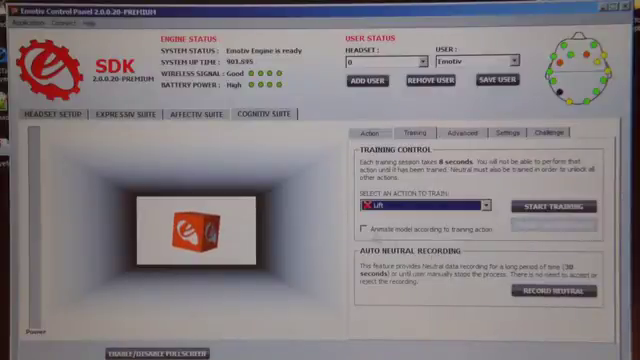
left_click(352, 228)
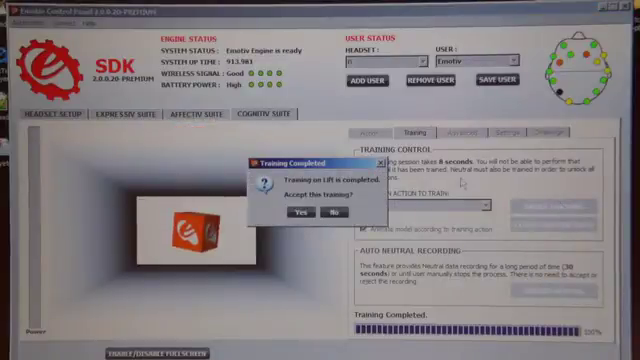
left_click(304, 214)
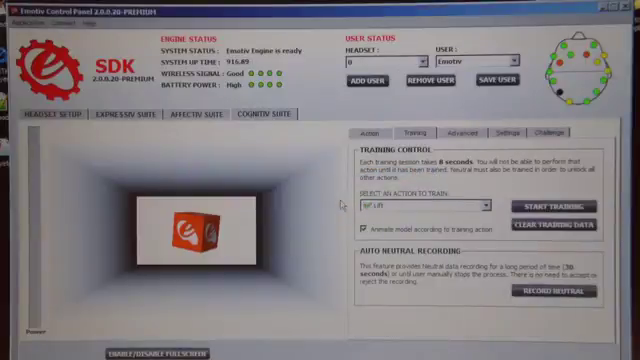
Return to the action list of Push, Pull and Lift to choose Disappear next
left_click(368, 128)
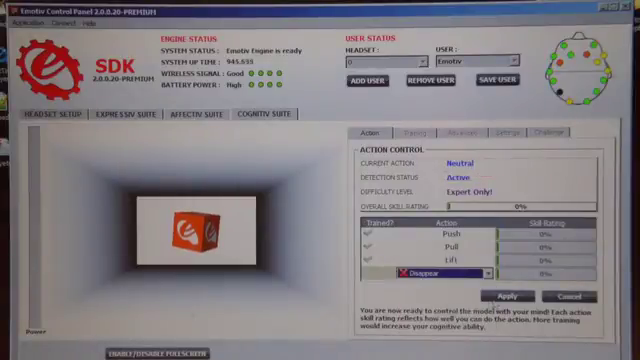
Add Disappear as a fourth action and start its training session
left_click(492, 294)
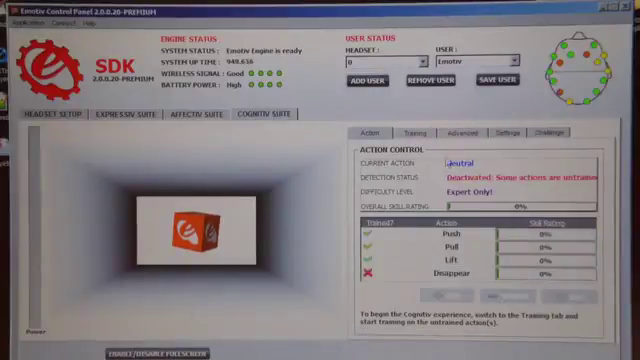
left_click(410, 130)
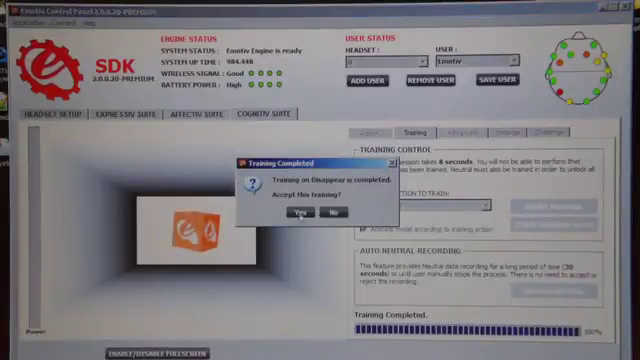
Accept the completed Disappear training and return to the Headset Setup contact map
left_click(296, 212)
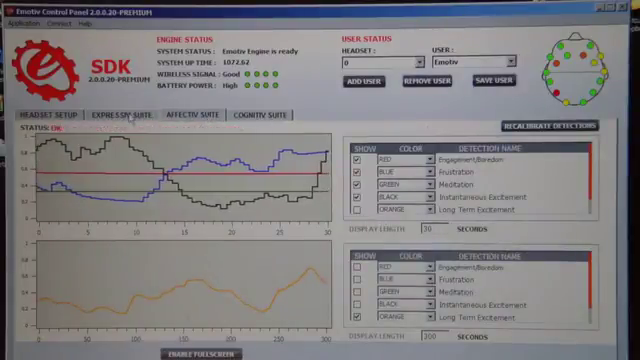
left_click(38, 114)
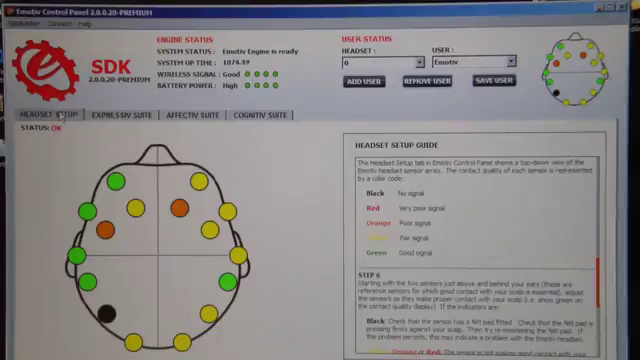